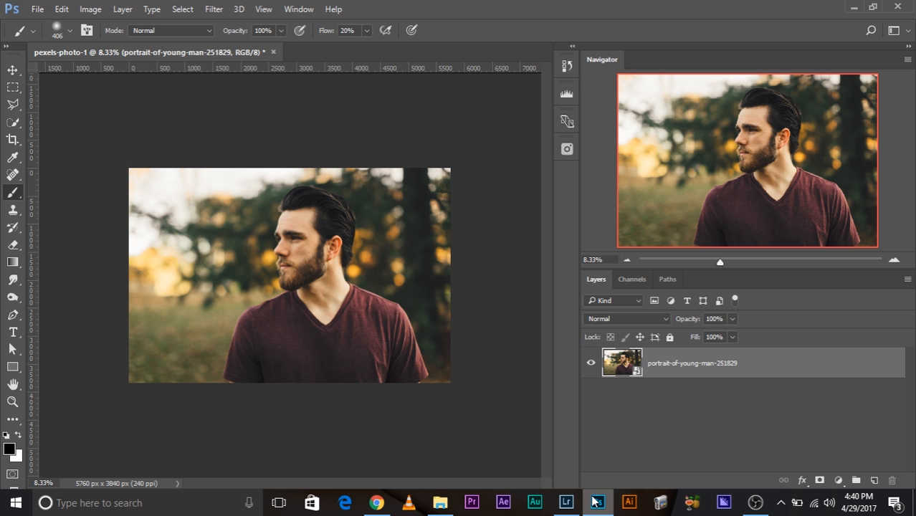
{"action": "mouse_move", "coordinate": [676, 433]}
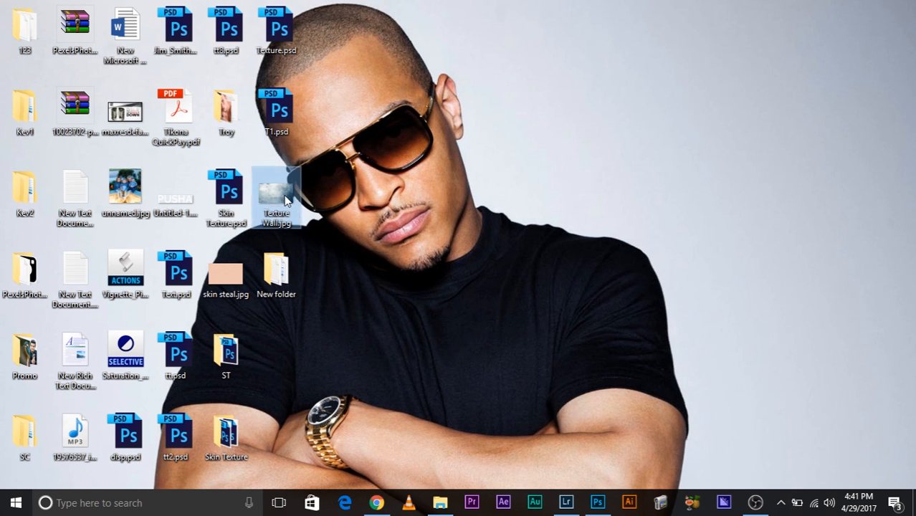
- Grab the Texture Wall image file from the desktop to bring it into Photoshop
{"action": "left_click", "coordinate": [591, 502]}
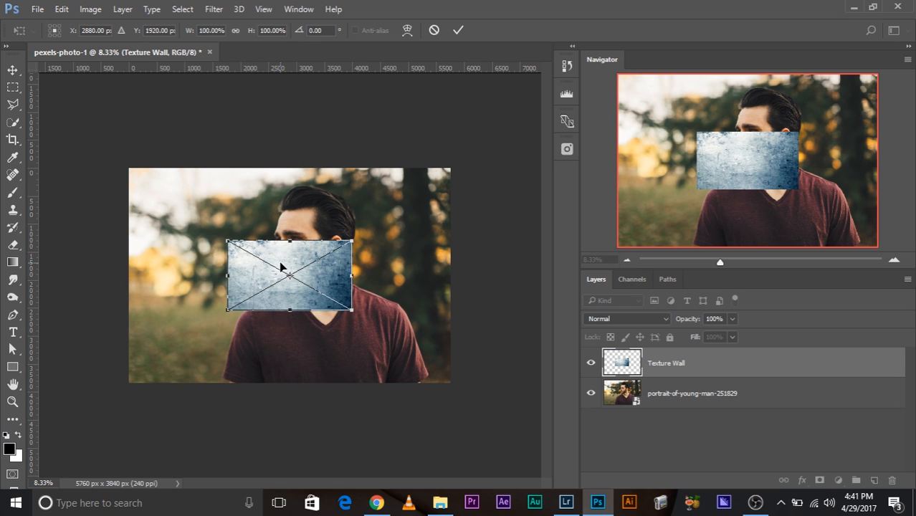
{"action": "mouse_move", "coordinate": [353, 321]}
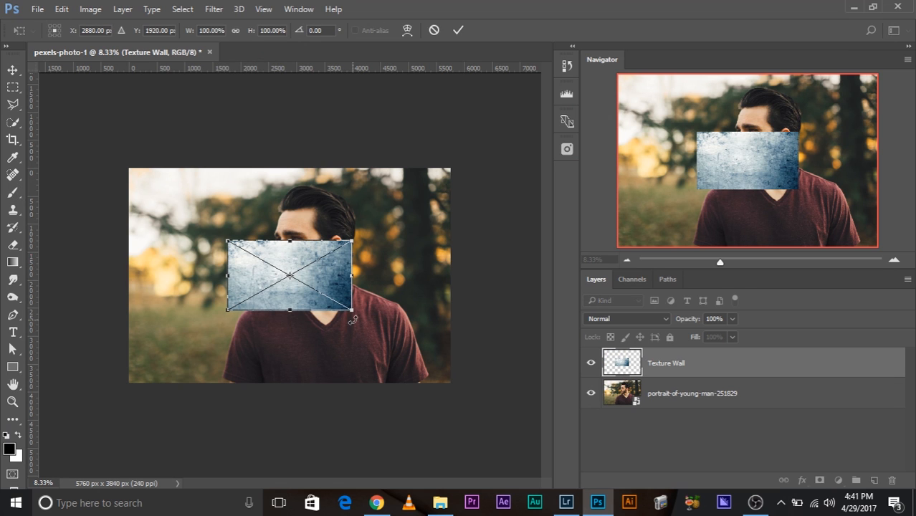
{"action": "mouse_move", "coordinate": [686, 432]}
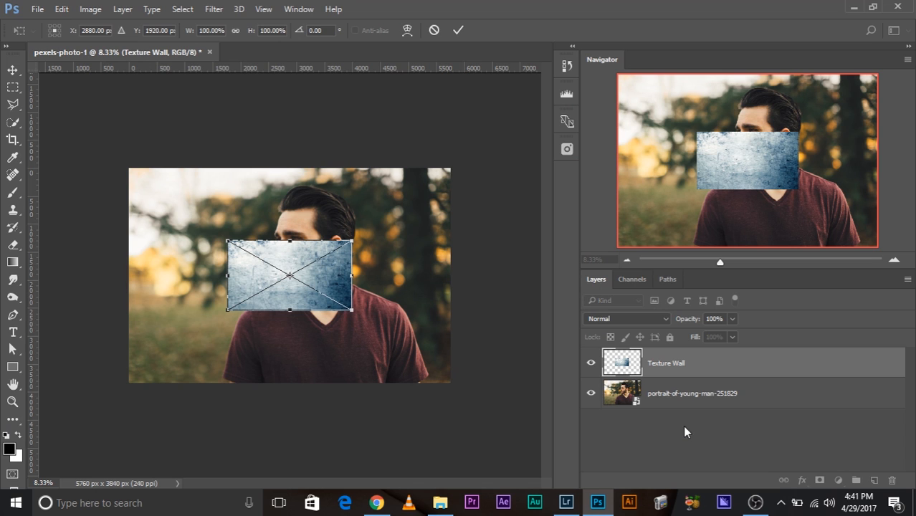
{"action": "mouse_move", "coordinate": [646, 357]}
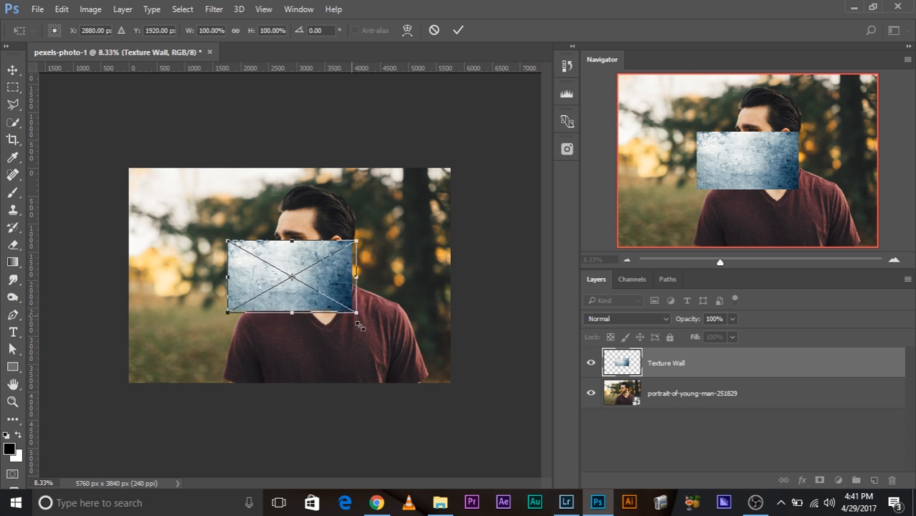
- Scale the placed Texture Wall layer up until it covers the whole portrait canvas
{"action": "left_click_drag", "start_coordinate": [356, 313], "coordinate": [364, 313]}
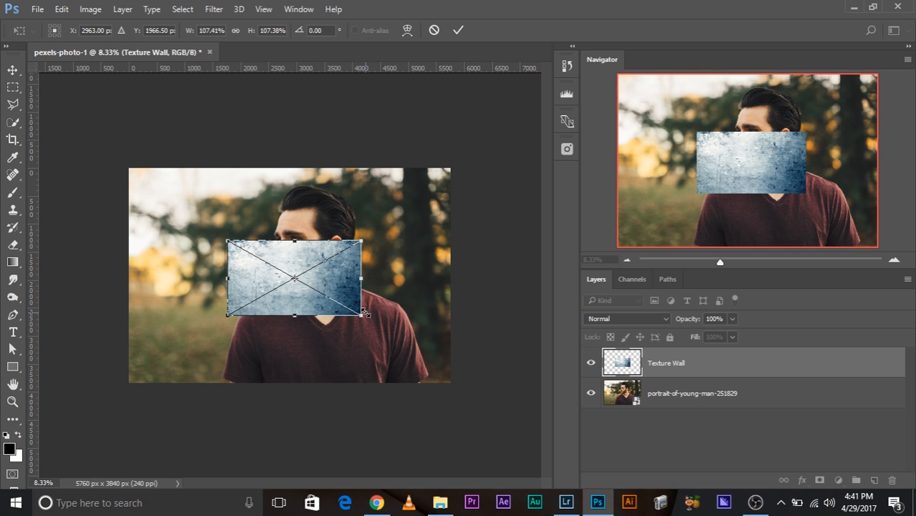
{"action": "mouse_move", "coordinate": [295, 289]}
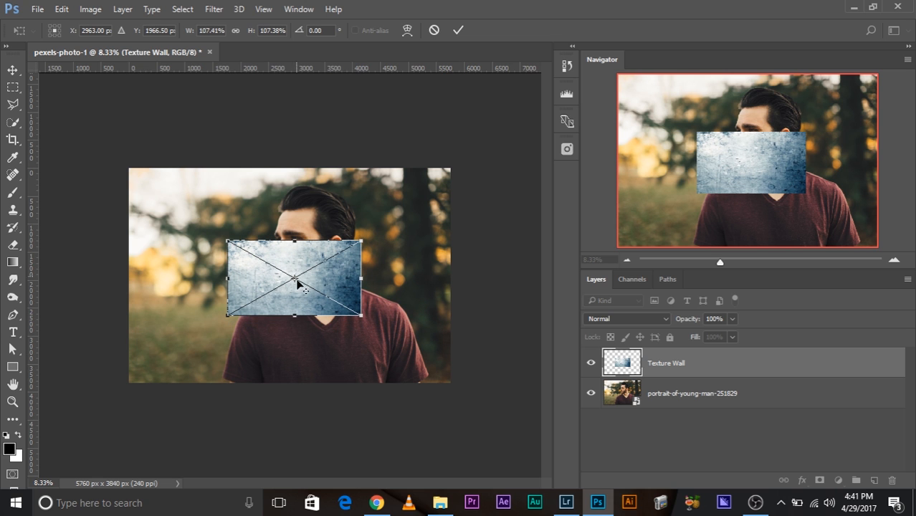
{"action": "mouse_move", "coordinate": [320, 298]}
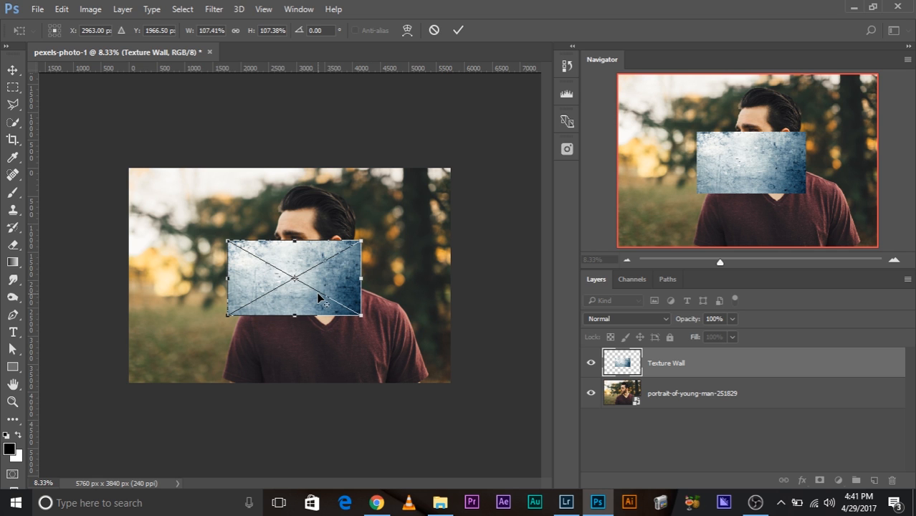
{"action": "left_click_drag", "start_coordinate": [361, 315], "coordinate": [436, 357]}
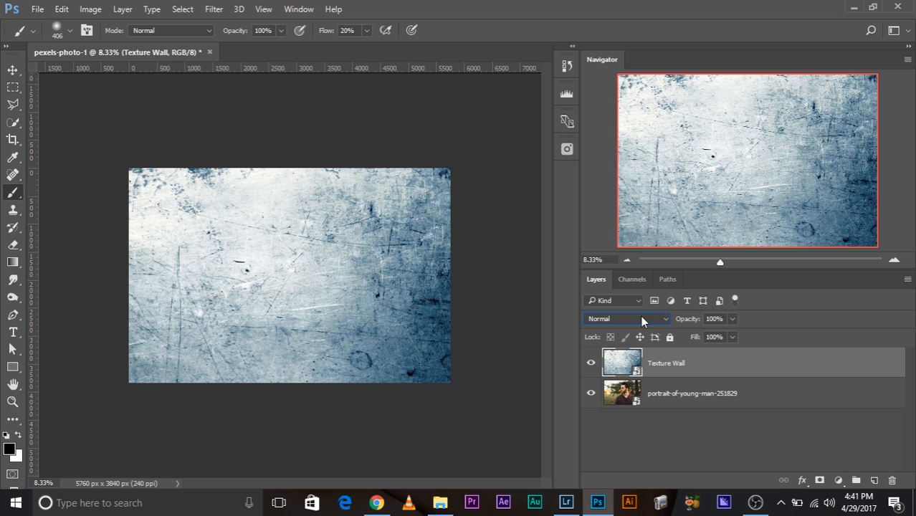
{"action": "mouse_move", "coordinate": [482, 317]}
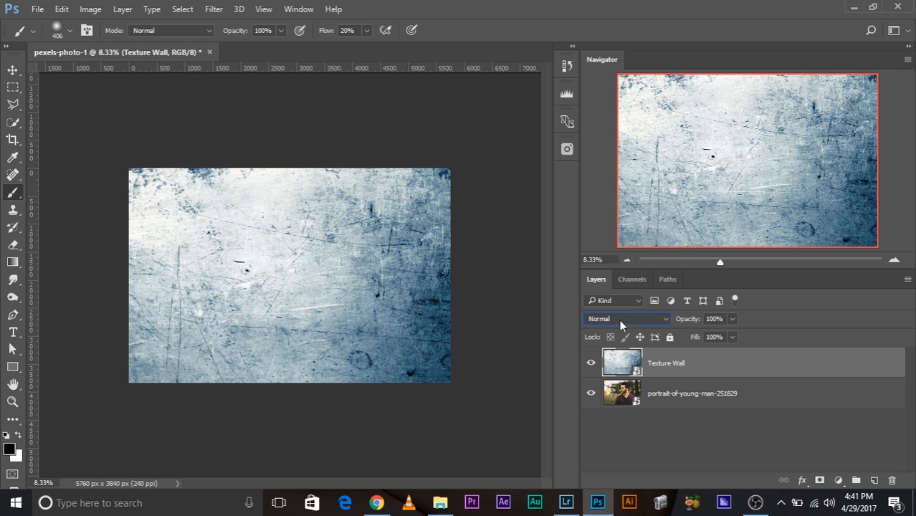
- Cycle the Texture Wall layer through Darken, Darker Color, Linear Dodge, Lighter Color and Overlay, settling on Soft Light
{"action": "left_click", "coordinate": [623, 318]}
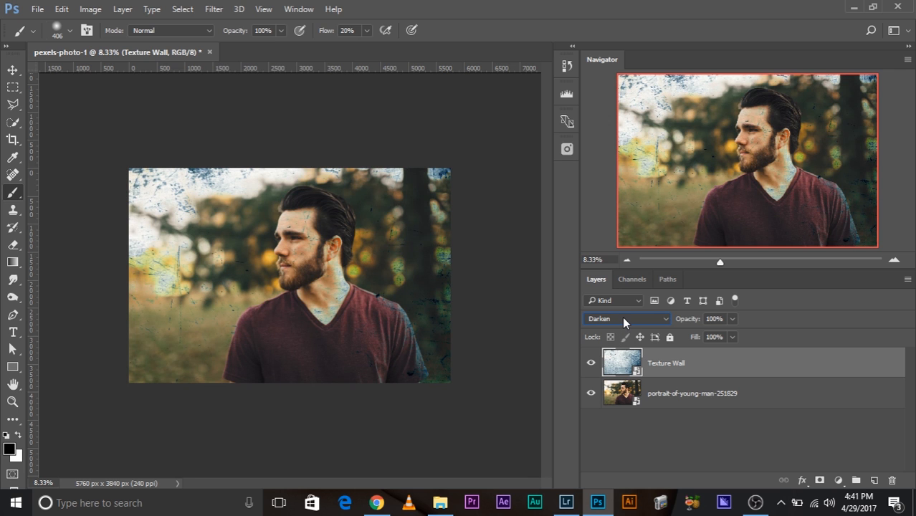
{"action": "left_click", "coordinate": [625, 318]}
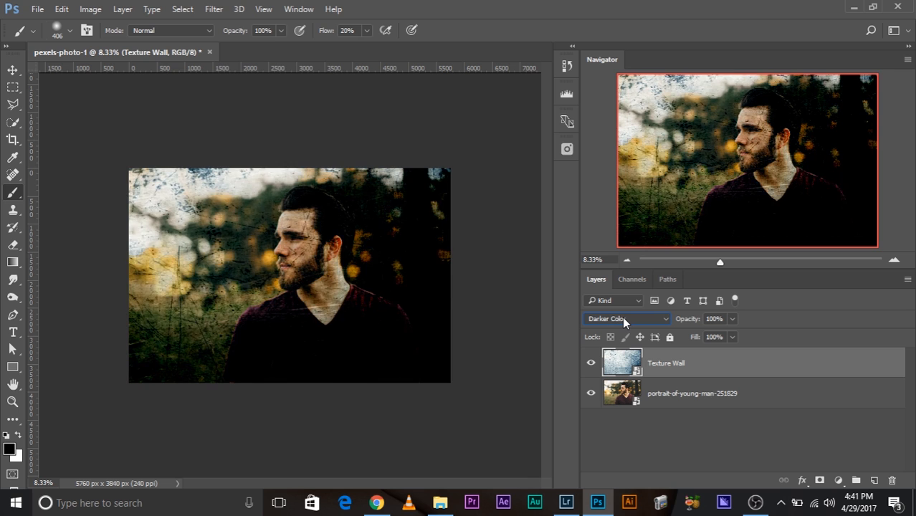
{"action": "left_click", "coordinate": [625, 318]}
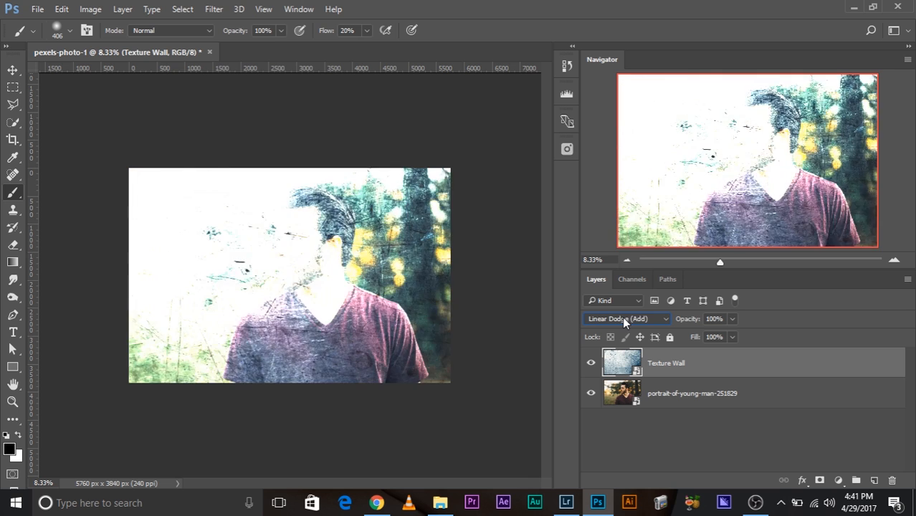
{"action": "left_click", "coordinate": [624, 318]}
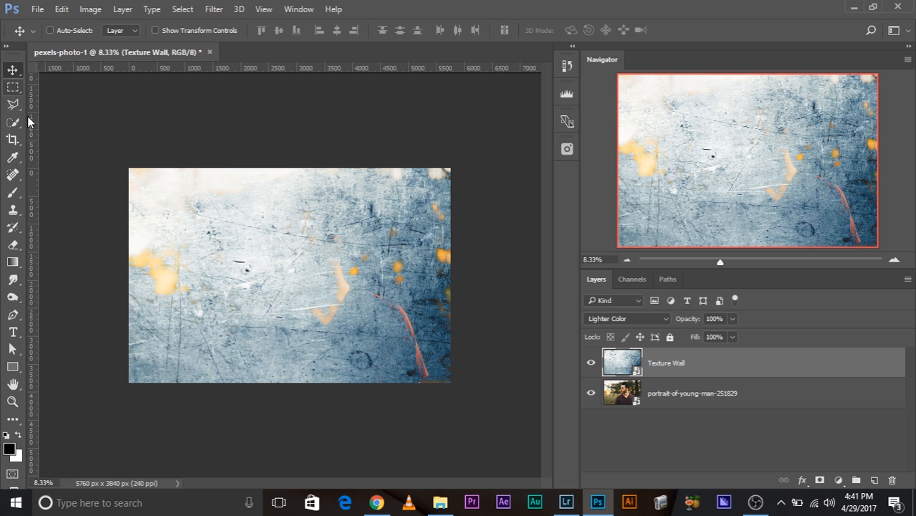
{"action": "left_click", "coordinate": [625, 319]}
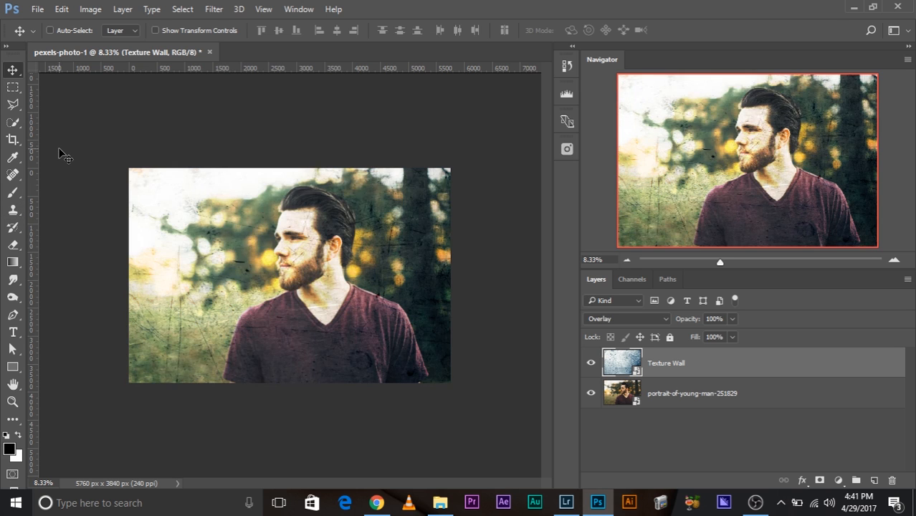
{"action": "left_click", "coordinate": [625, 318]}
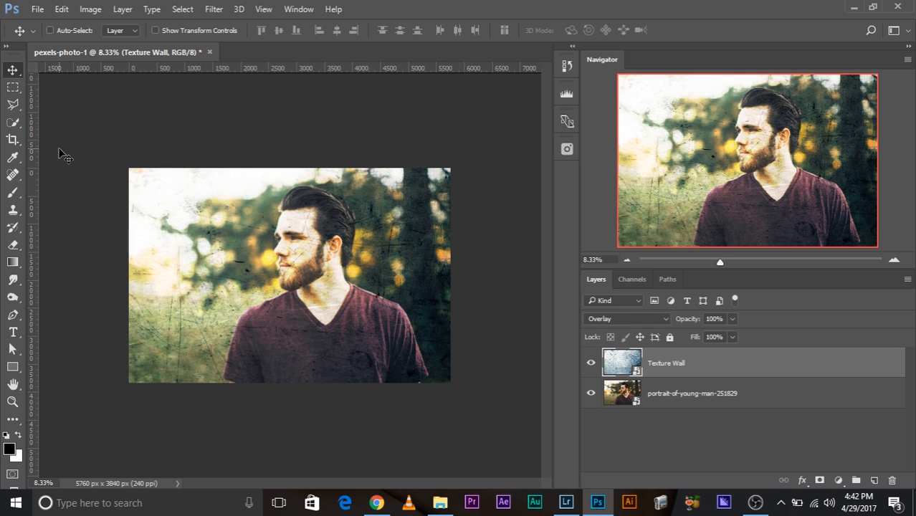
{"action": "left_click", "coordinate": [625, 318]}
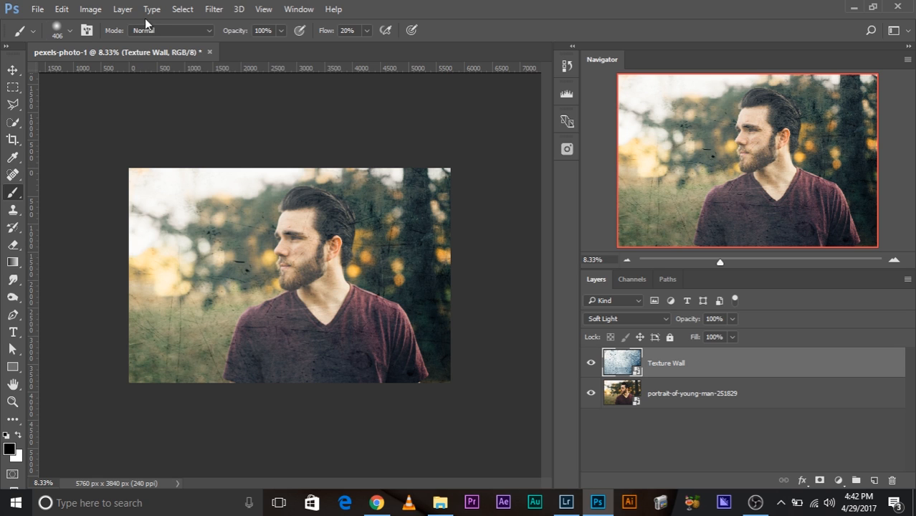
{"action": "mouse_move", "coordinate": [685, 368]}
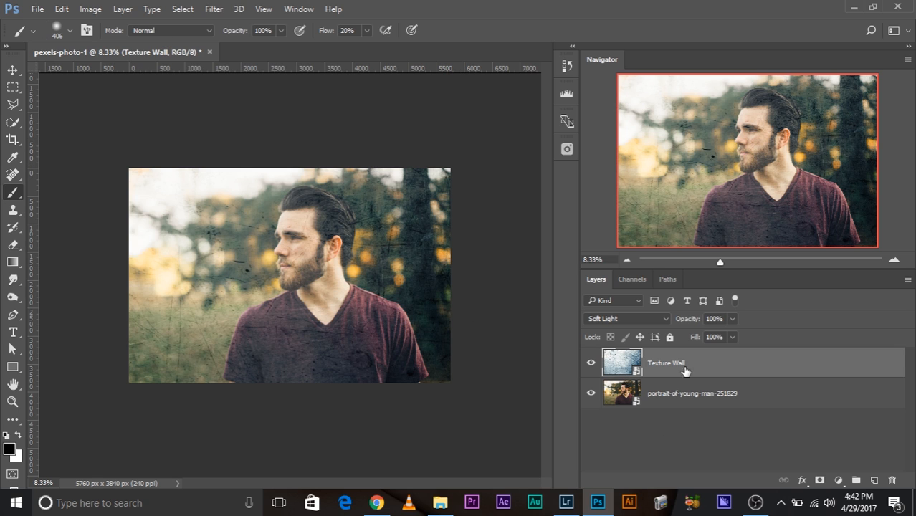
- With the Move tool active, preview Soft Light, Lighten and Color Burn blending on the texture layer
{"action": "left_click", "coordinate": [9, 70]}
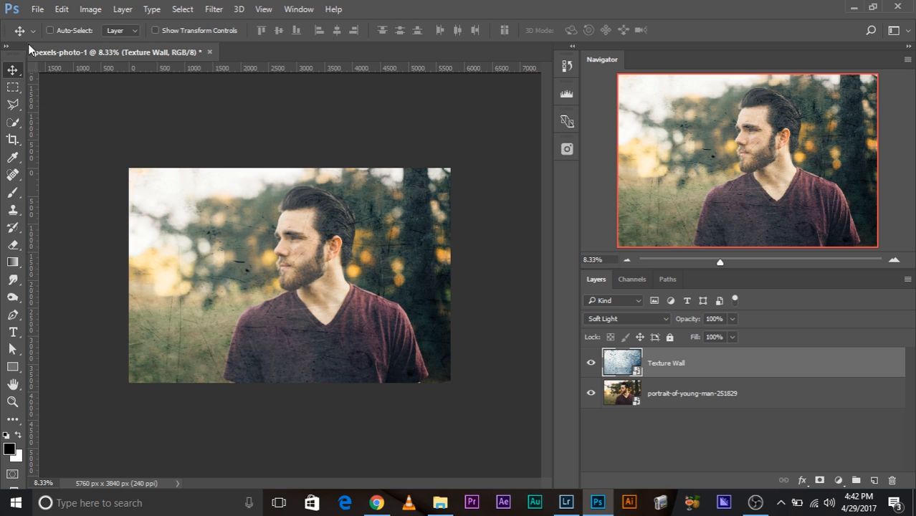
{"action": "mouse_move", "coordinate": [379, 220]}
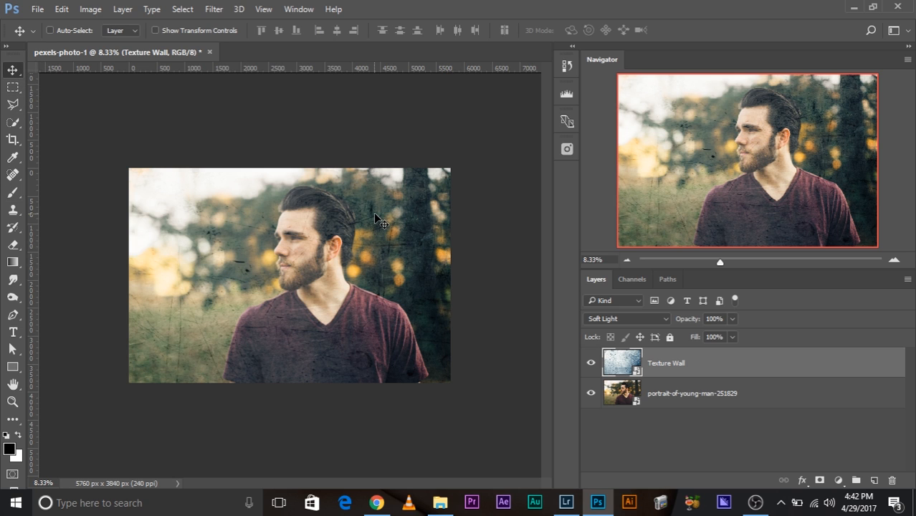
{"action": "mouse_move", "coordinate": [379, 223]}
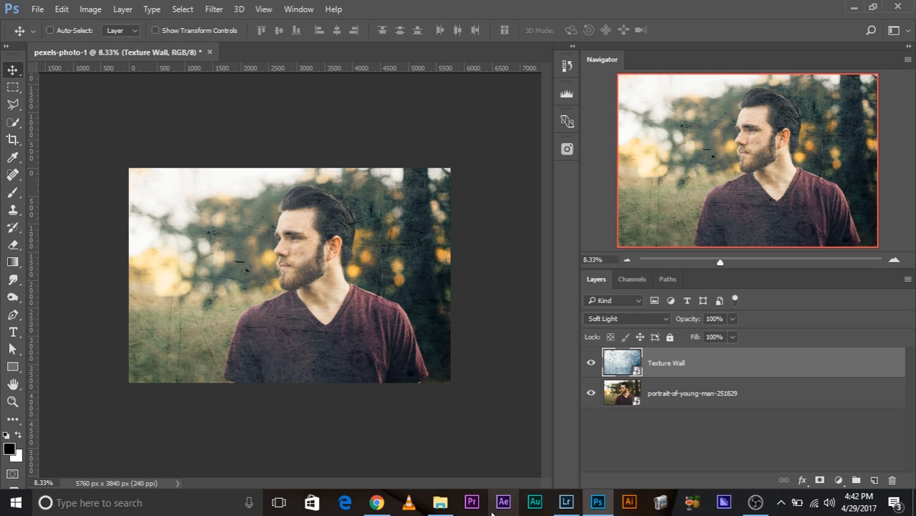
{"action": "left_click", "coordinate": [625, 319]}
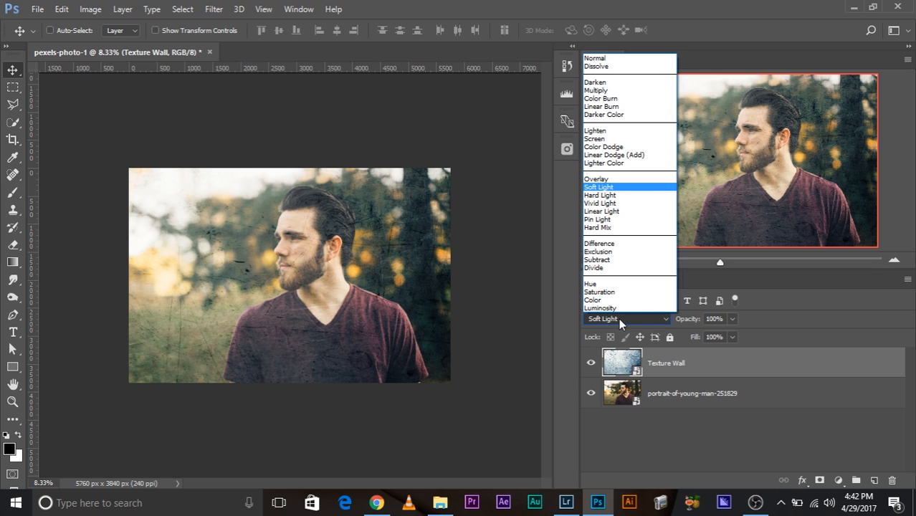
{"action": "left_click", "coordinate": [599, 187]}
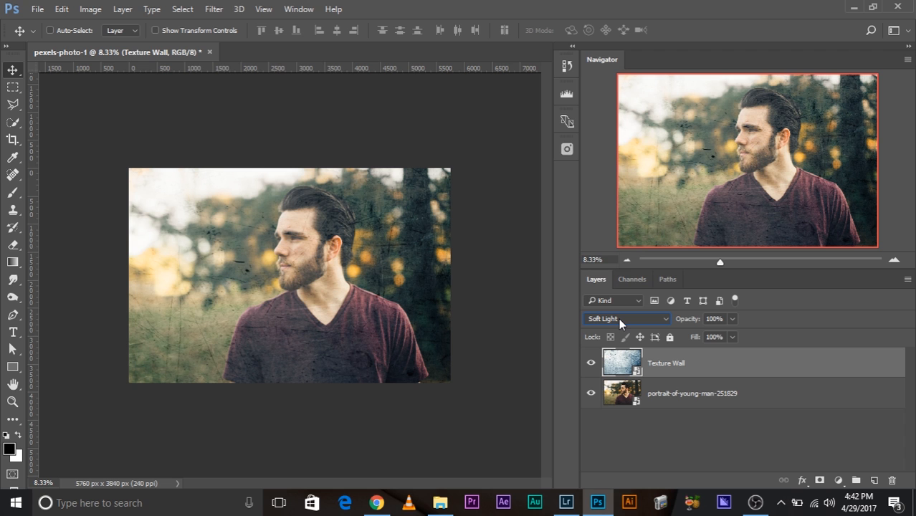
{"action": "left_click", "coordinate": [625, 318]}
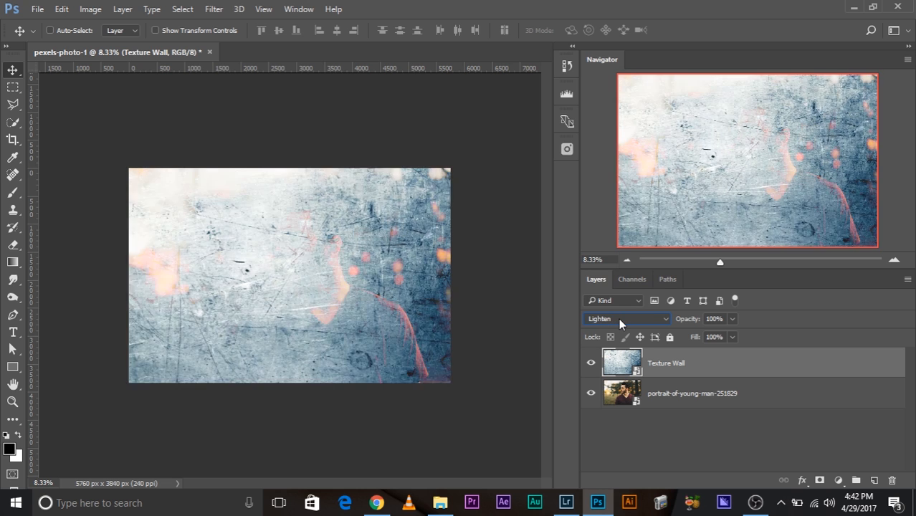
{"action": "left_click", "coordinate": [625, 318]}
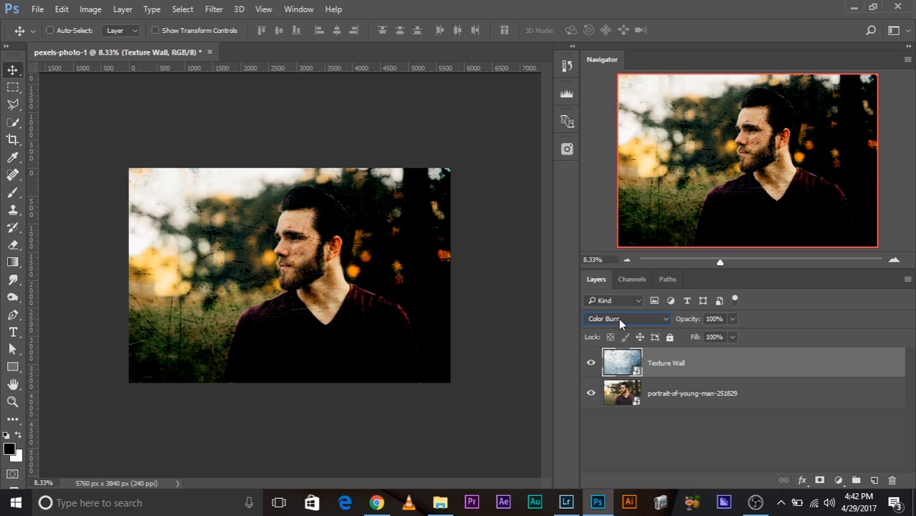
{"action": "mouse_move", "coordinate": [518, 287]}
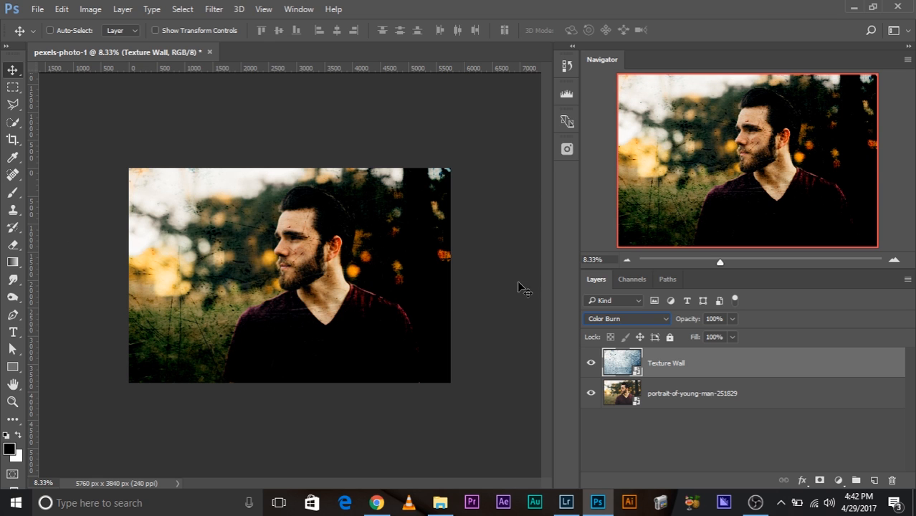
- Preview Multiply and Normal blending, then leave the texture layer on Multiply
{"action": "left_click", "coordinate": [625, 319]}
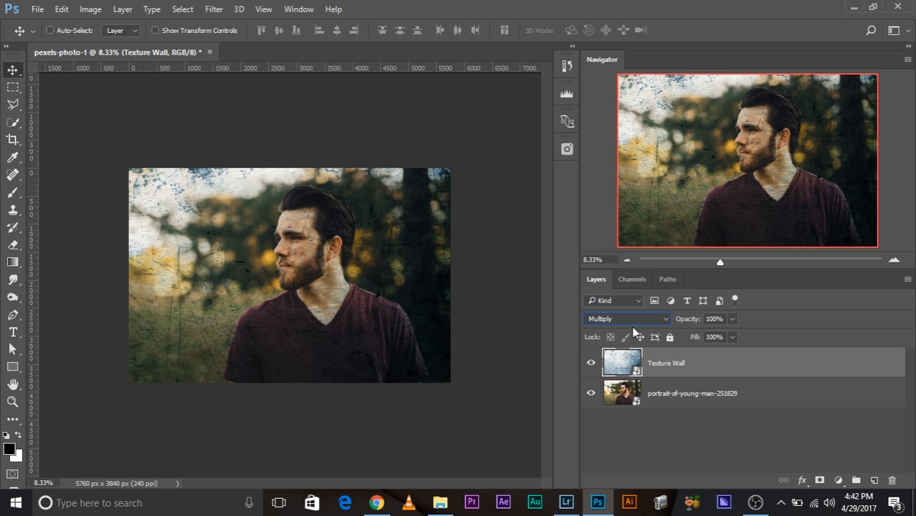
{"action": "left_click", "coordinate": [624, 319]}
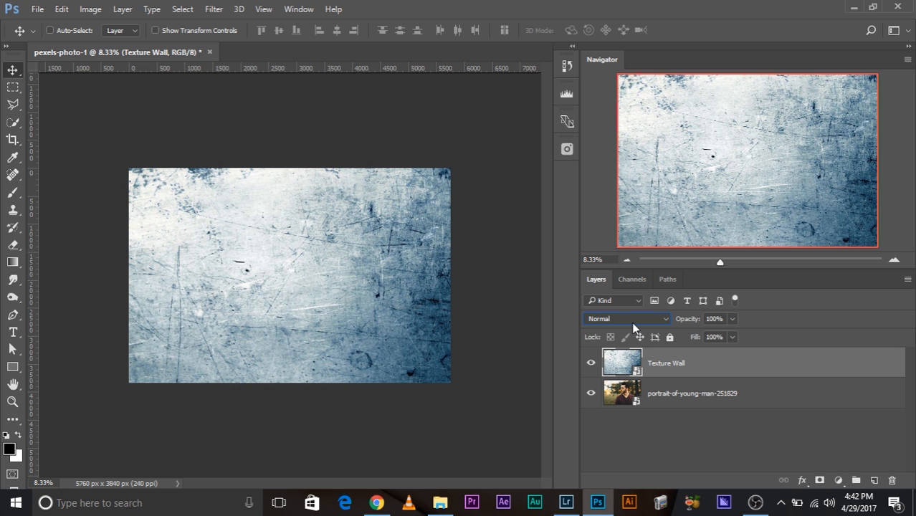
{"action": "left_click", "coordinate": [628, 318]}
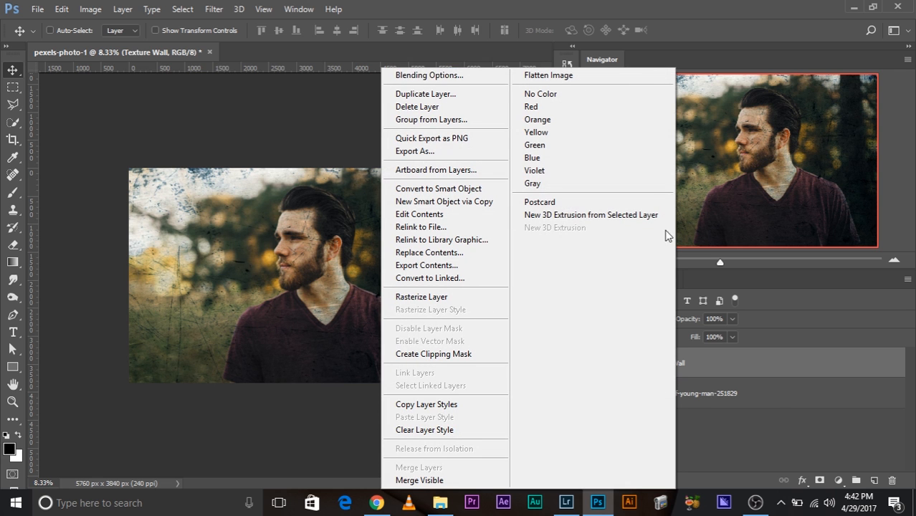
- In Blending Options, drag the Underlying Layer Blend If slider to reveal the portrait, then reset it to 0/255
{"action": "left_click", "coordinate": [625, 319]}
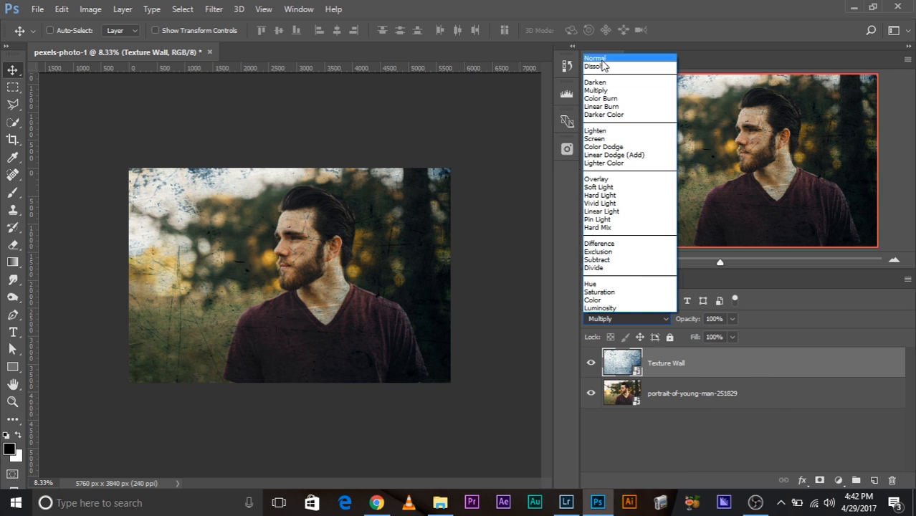
{"action": "left_click", "coordinate": [597, 58]}
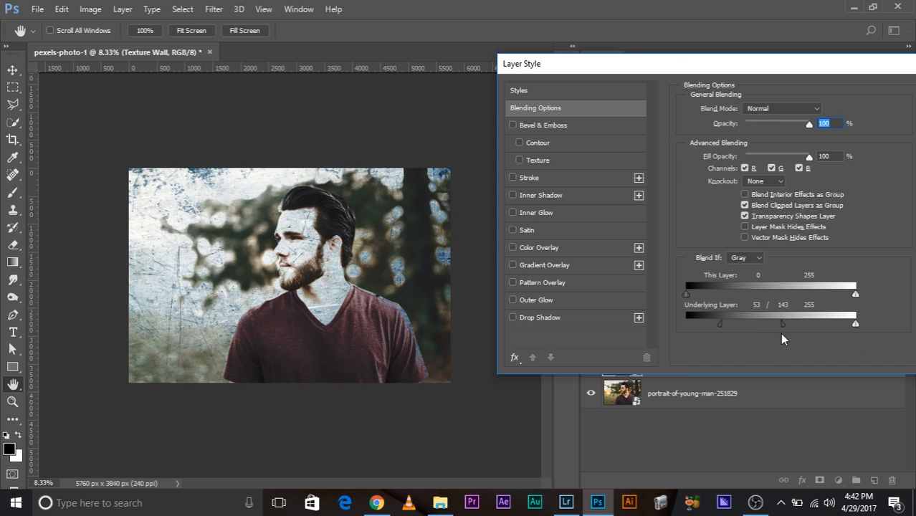
{"action": "left_click_drag", "start_coordinate": [782, 324], "coordinate": [834, 324]}
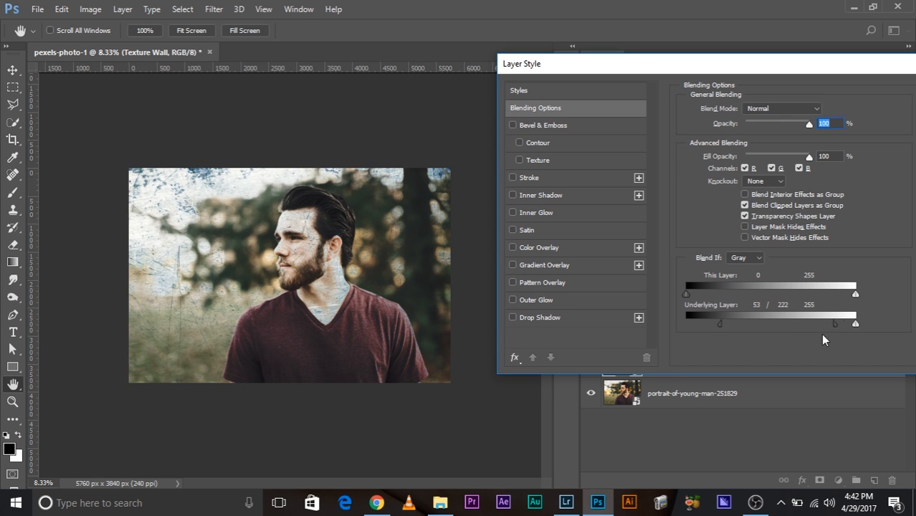
{"action": "left_click_drag", "start_coordinate": [834, 324], "coordinate": [857, 324]}
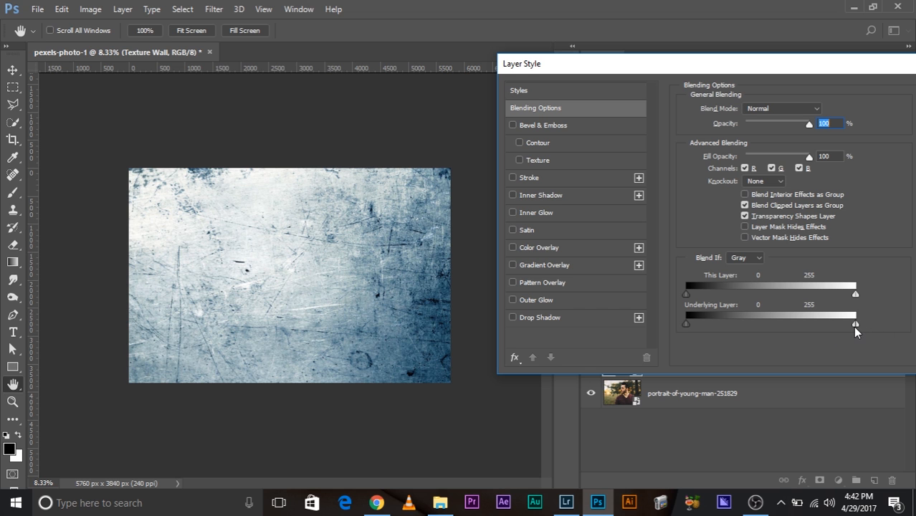
{"action": "left_click_drag", "start_coordinate": [854, 324], "coordinate": [857, 324]}
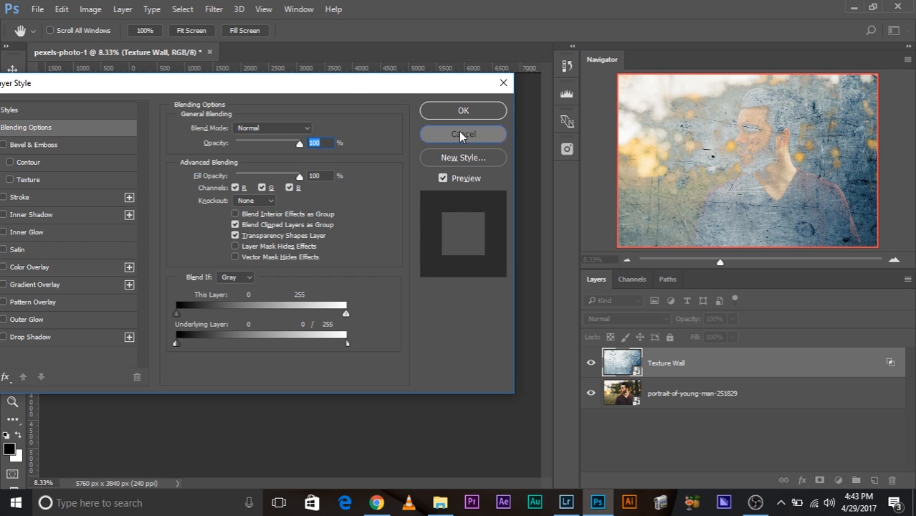
- Cancel the Layer Style changes, preview Luminosity and Hue, and set the texture layer to Divide
{"action": "left_click", "coordinate": [463, 135]}
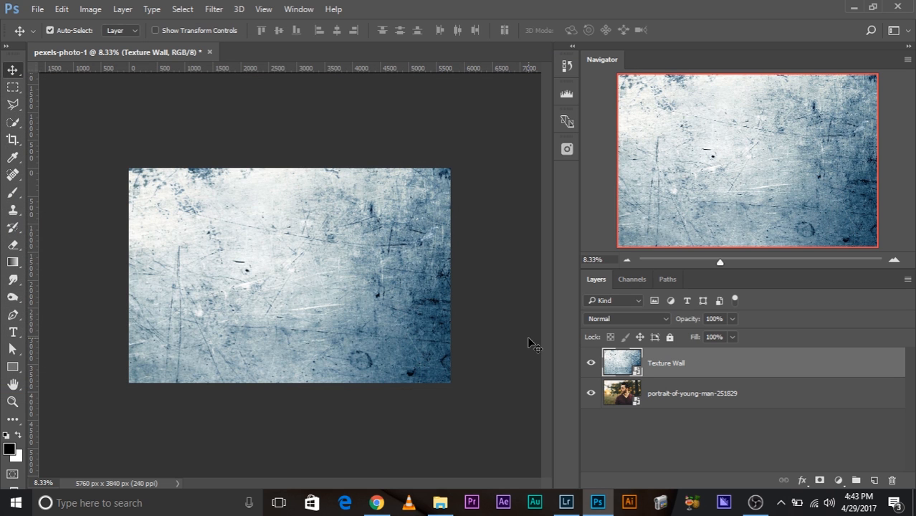
{"action": "left_click", "coordinate": [625, 318]}
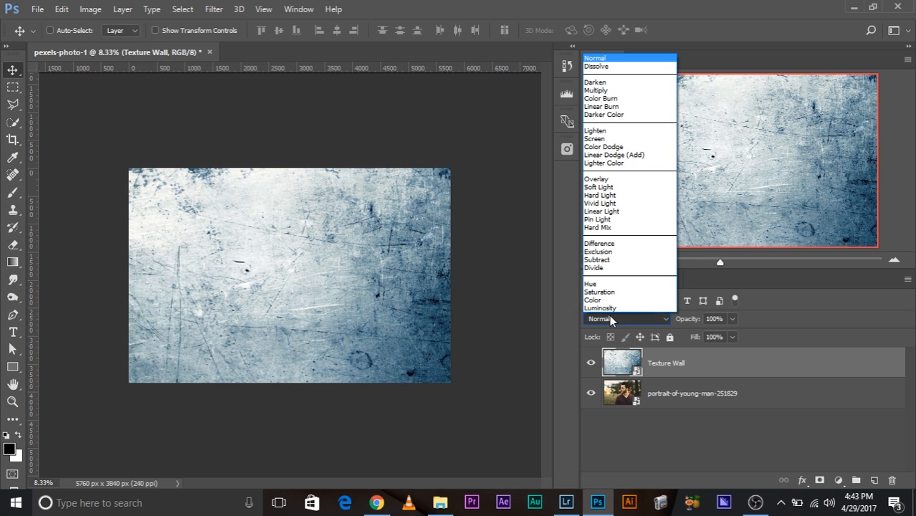
{"action": "left_click", "coordinate": [599, 306]}
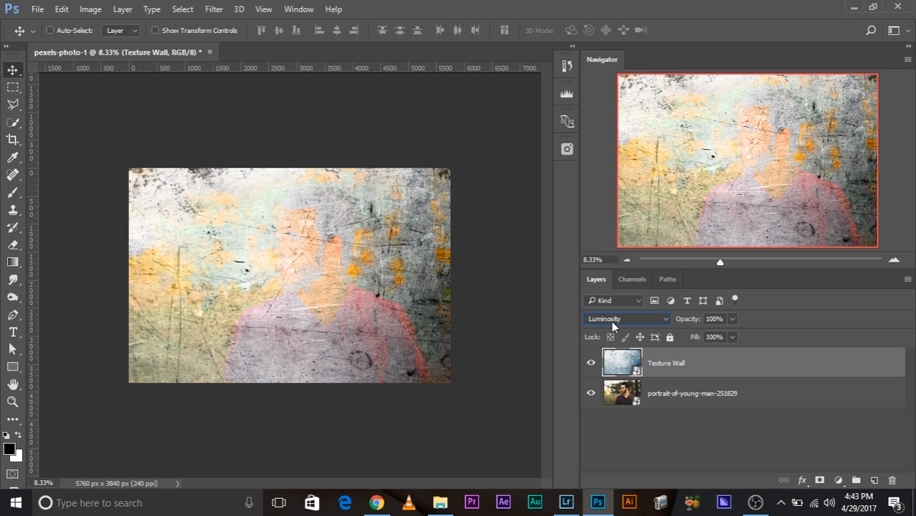
{"action": "left_click", "coordinate": [625, 318]}
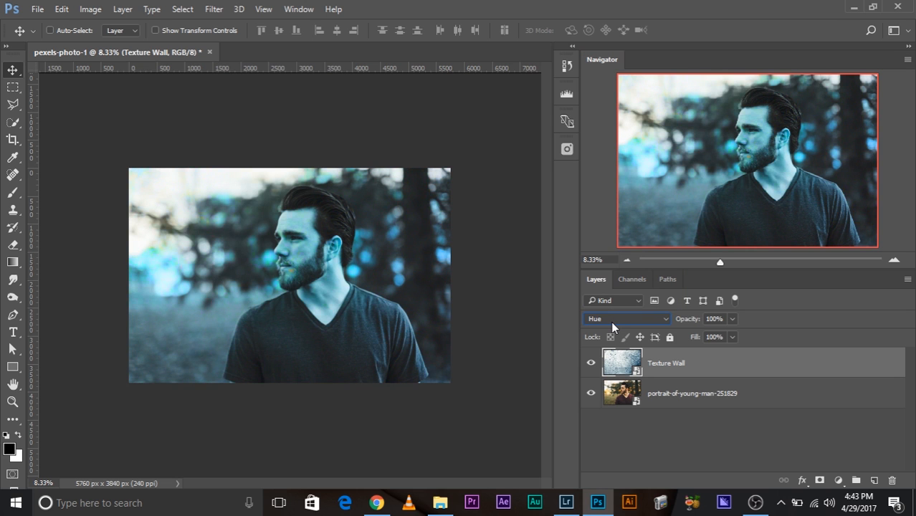
{"action": "left_click", "coordinate": [625, 319]}
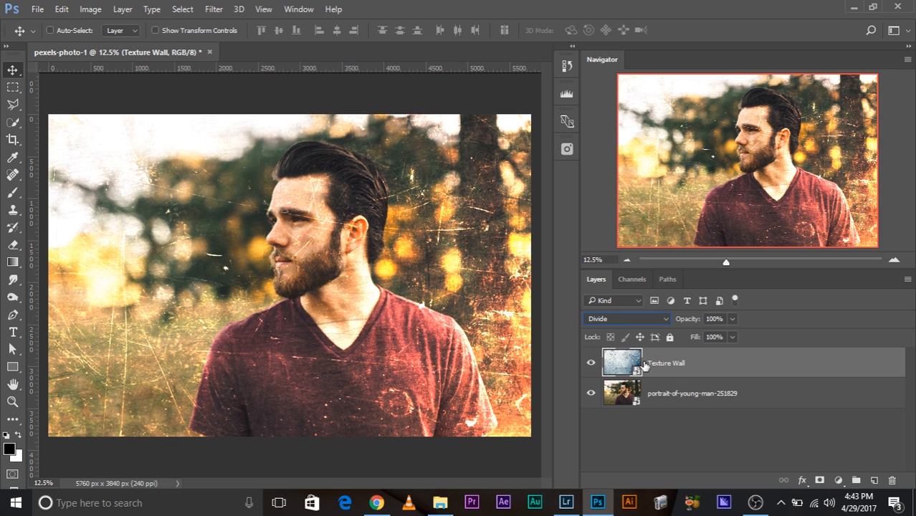
- Add a Hue/Saturation adjustment layer above Texture Wall with default settings
{"action": "left_click", "coordinate": [215, 9]}
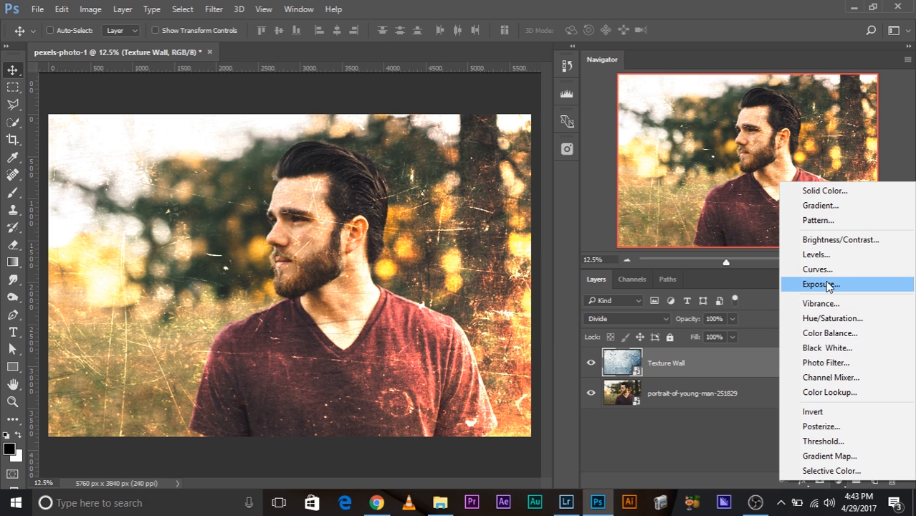
{"action": "left_click", "coordinate": [833, 318]}
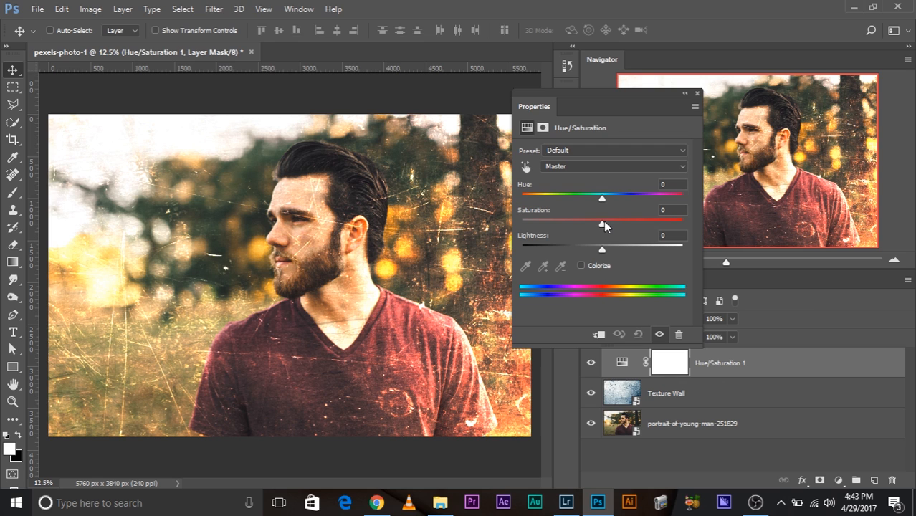
{"action": "mouse_move", "coordinate": [593, 109]}
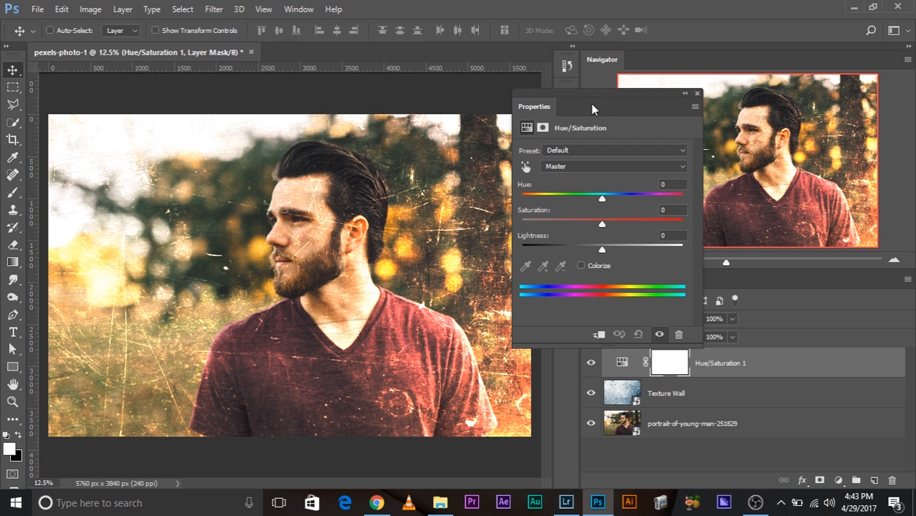
{"action": "mouse_move", "coordinate": [642, 373]}
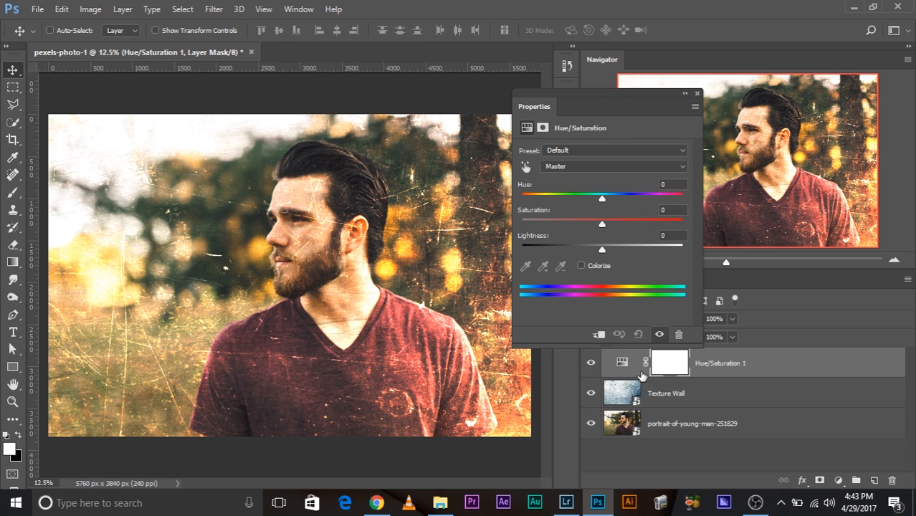
{"action": "mouse_move", "coordinate": [621, 399]}
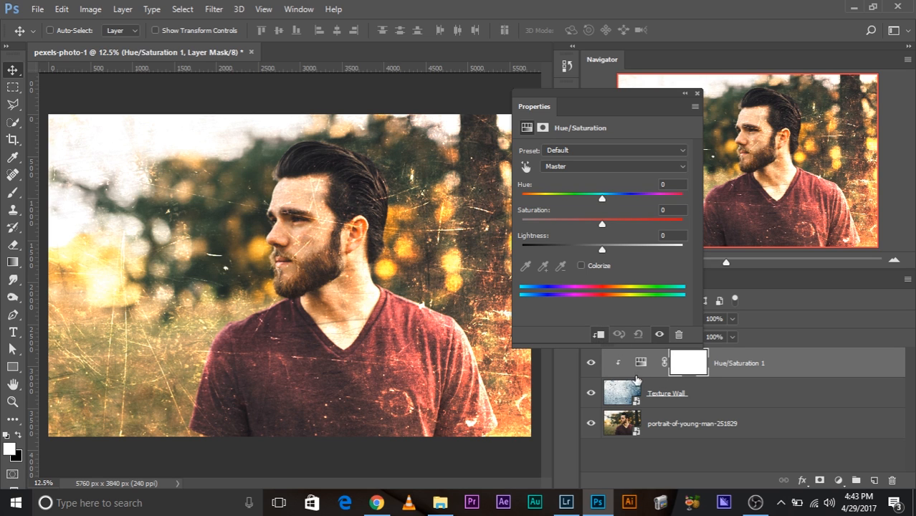
{"action": "mouse_move", "coordinate": [696, 98]}
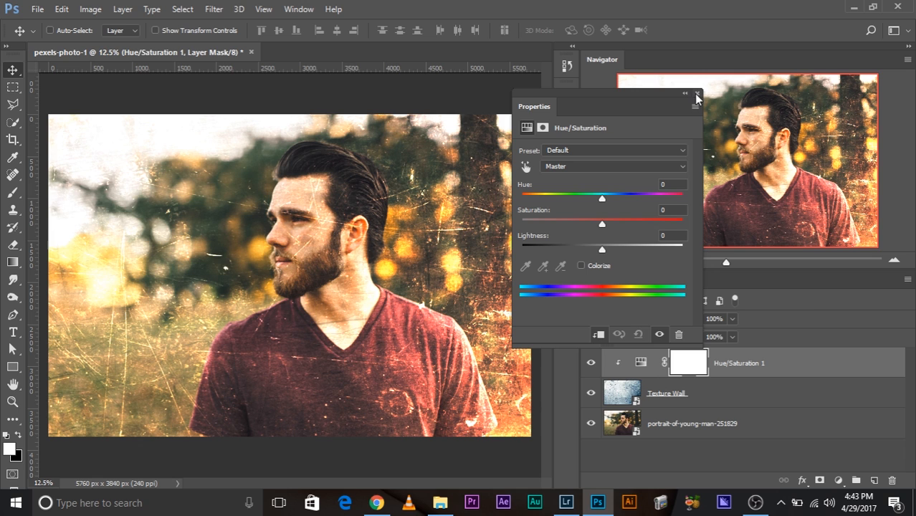
{"action": "left_click", "coordinate": [693, 97]}
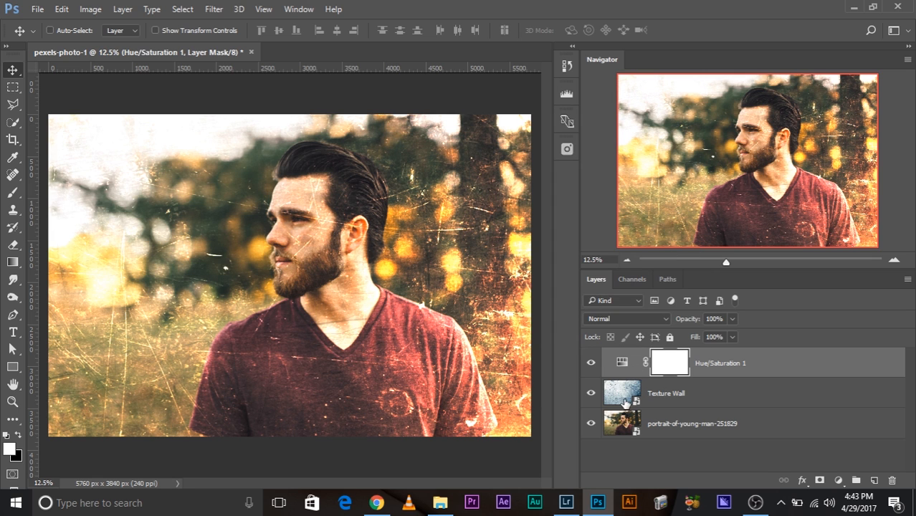
{"action": "mouse_move", "coordinate": [613, 386]}
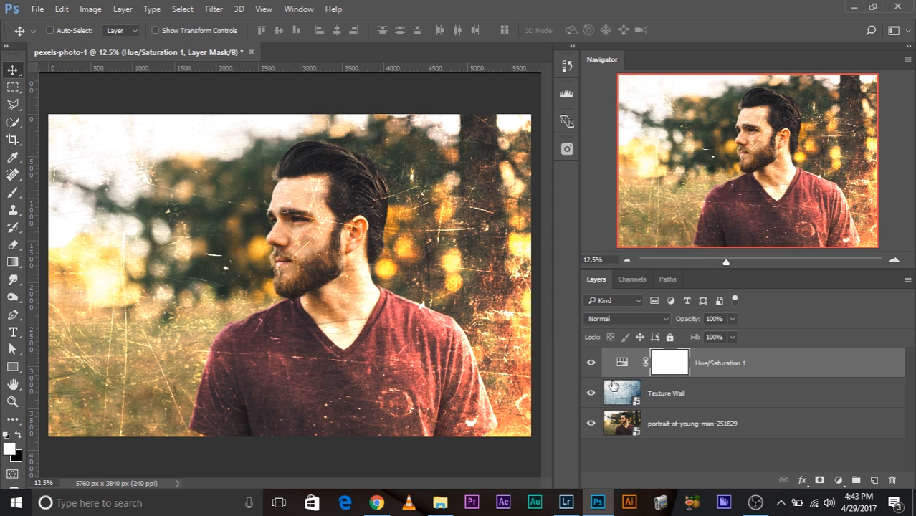
- In the Hue/Saturation properties, lower the texture's Saturation to about -59
{"action": "double_click", "coordinate": [652, 363]}
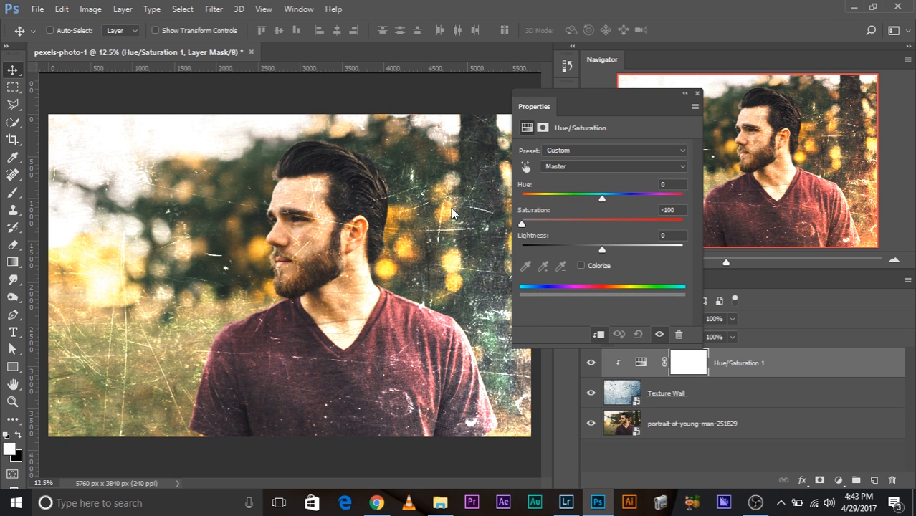
{"action": "left_click_drag", "start_coordinate": [533, 106], "coordinate": [630, 100]}
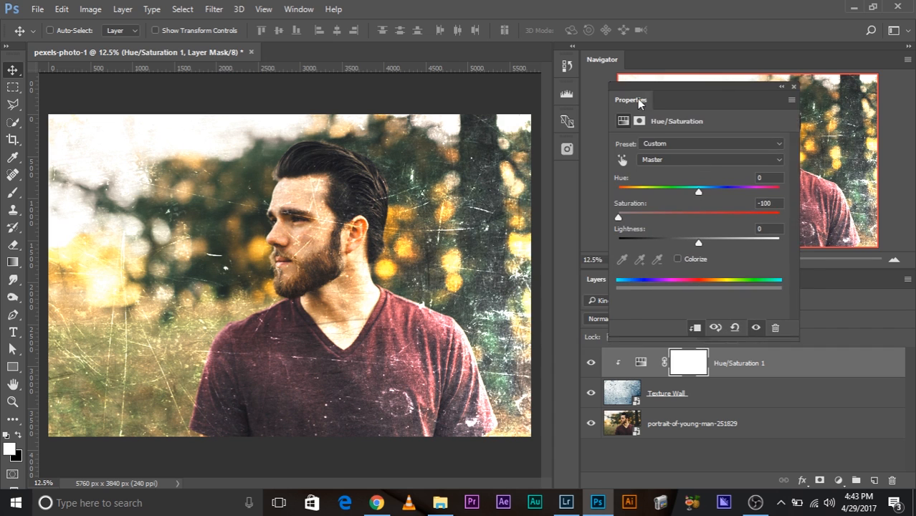
{"action": "left_click_drag", "start_coordinate": [618, 218], "coordinate": [685, 217]}
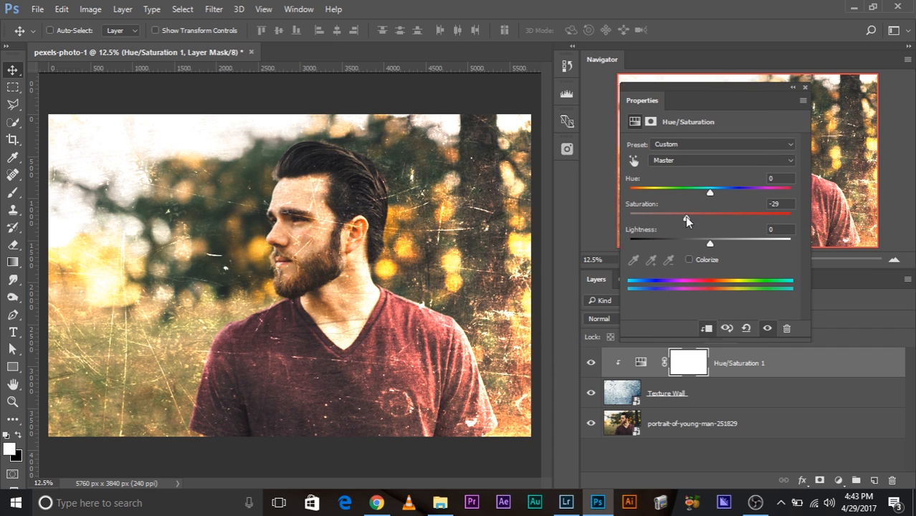
{"action": "left_click_drag", "start_coordinate": [709, 218], "coordinate": [662, 218]}
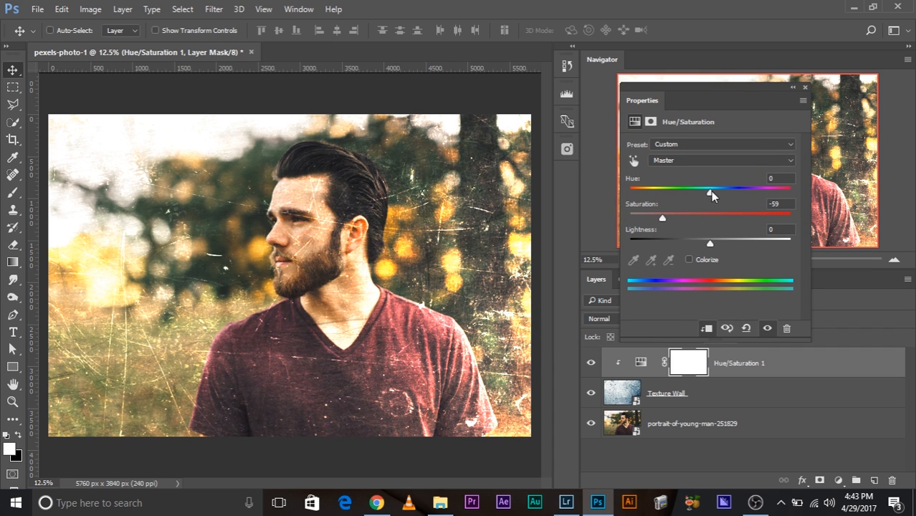
- Settle the Hue at a slight +15 shift and close the Properties panel
{"action": "left_click_drag", "start_coordinate": [714, 194], "coordinate": [791, 194]}
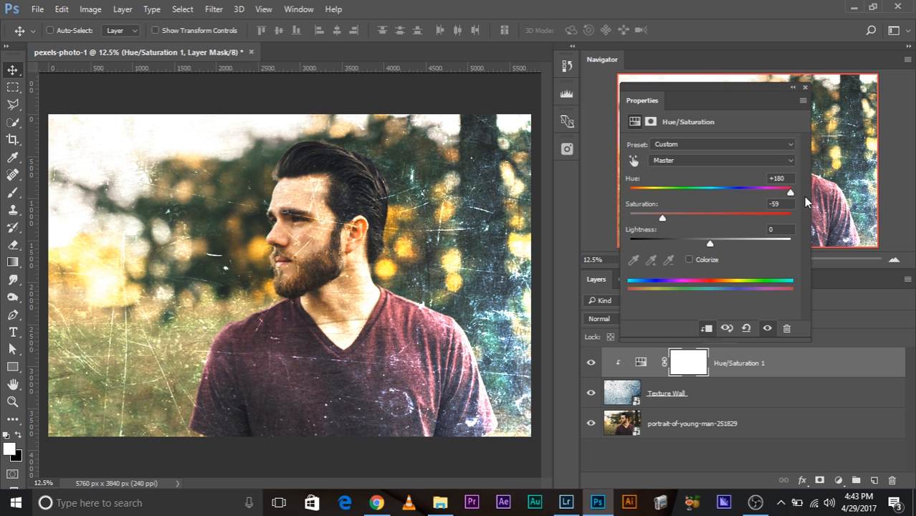
{"action": "left_click_drag", "start_coordinate": [791, 192], "coordinate": [705, 192]}
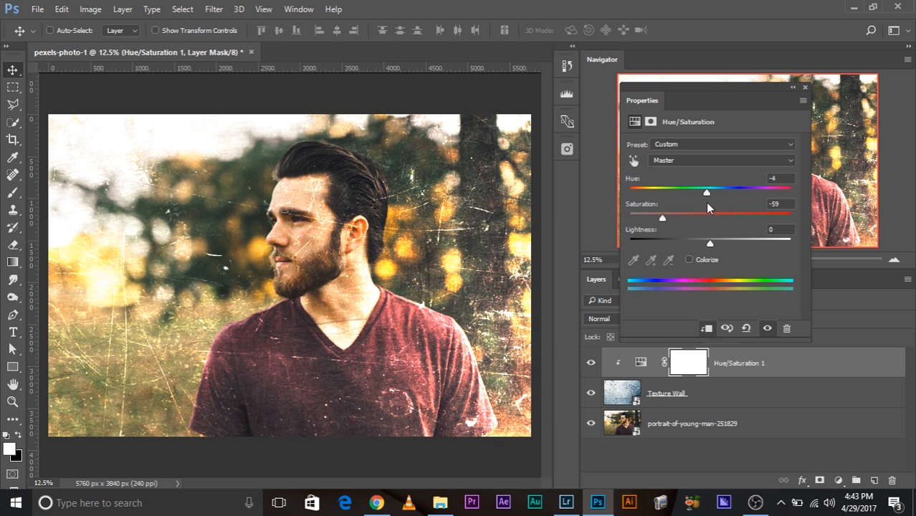
{"action": "left_click_drag", "start_coordinate": [705, 192], "coordinate": [744, 192]}
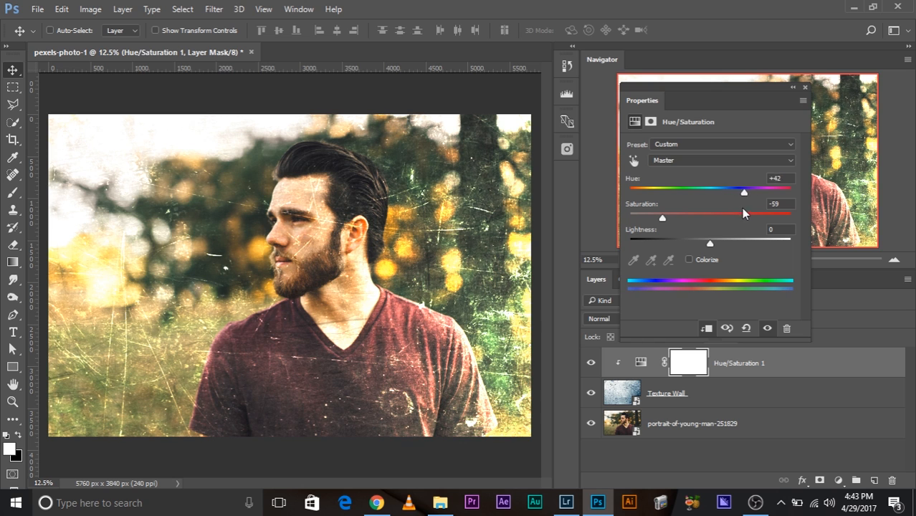
{"action": "left_click_drag", "start_coordinate": [743, 192], "coordinate": [722, 192]}
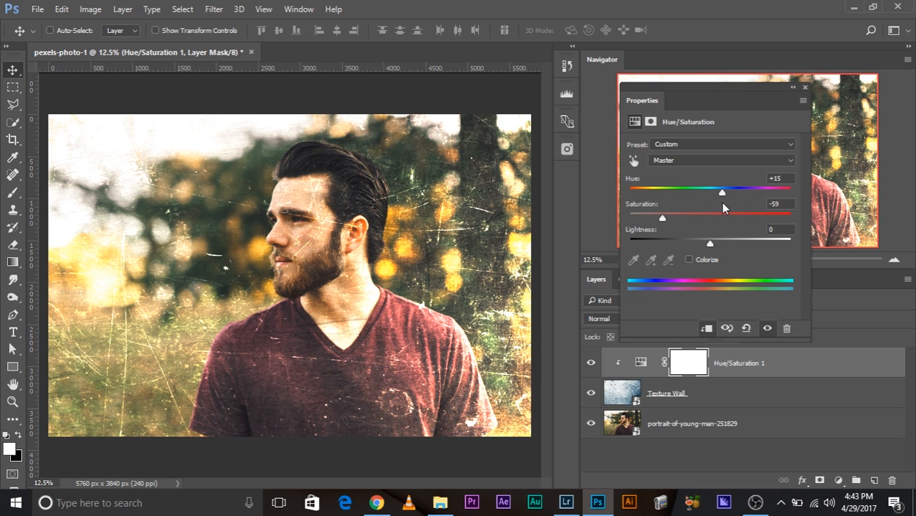
{"action": "left_click", "coordinate": [806, 87]}
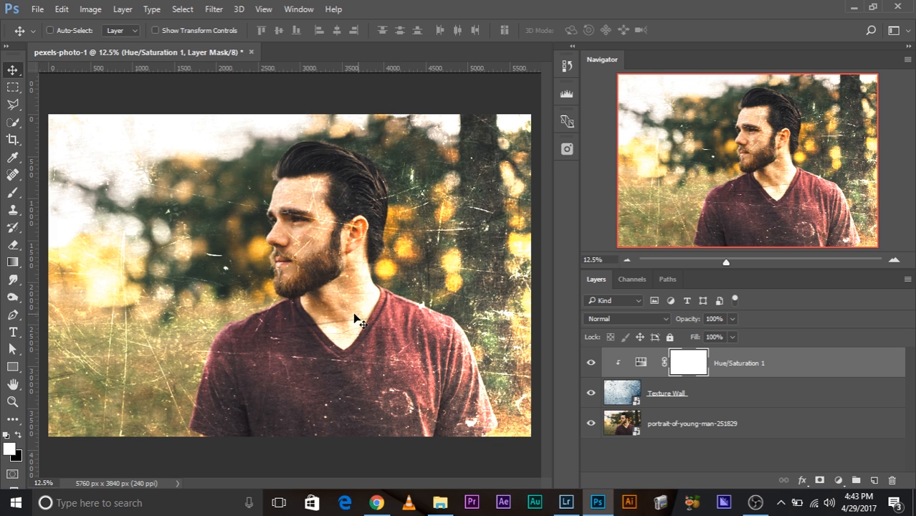
{"action": "mouse_move", "coordinate": [327, 238]}
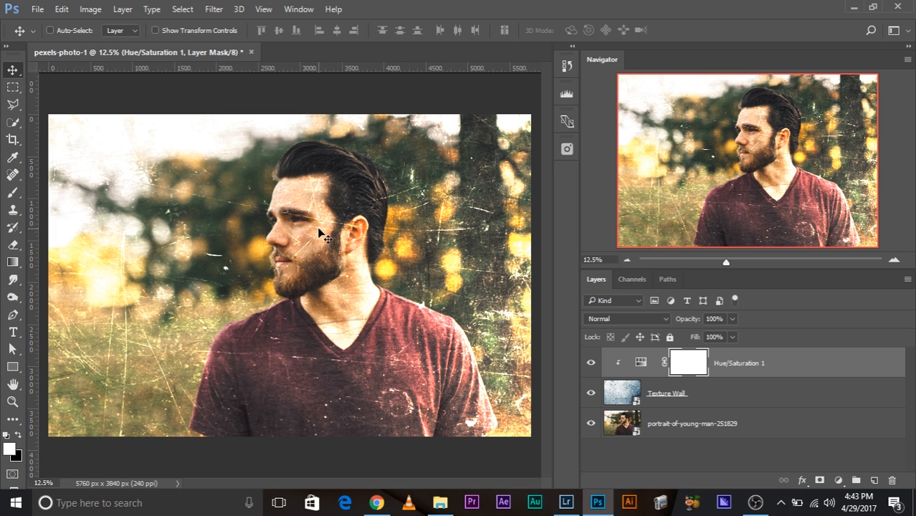
- Add a layer mask to Texture Wall and hide the texture and Hue/Saturation layers to reveal the clean portrait
{"action": "left_click", "coordinate": [668, 392]}
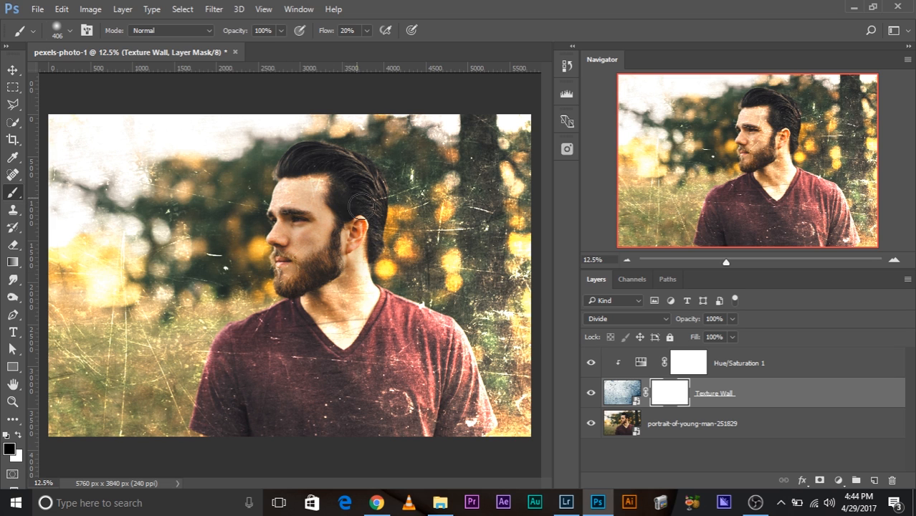
{"action": "left_click_drag", "start_coordinate": [366, 204], "coordinate": [252, 345]}
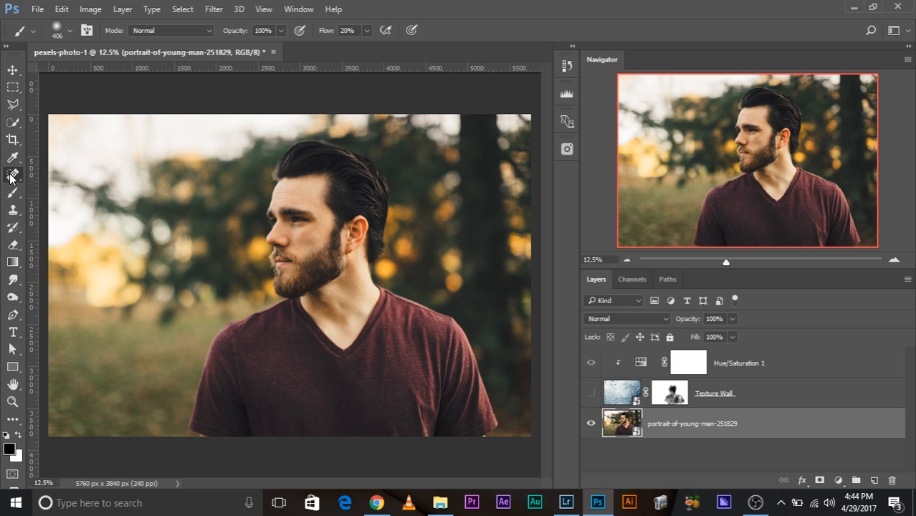
- Quick-select the man's head and body and mask him out of the Texture Wall layer
{"action": "left_click", "coordinate": [12, 178]}
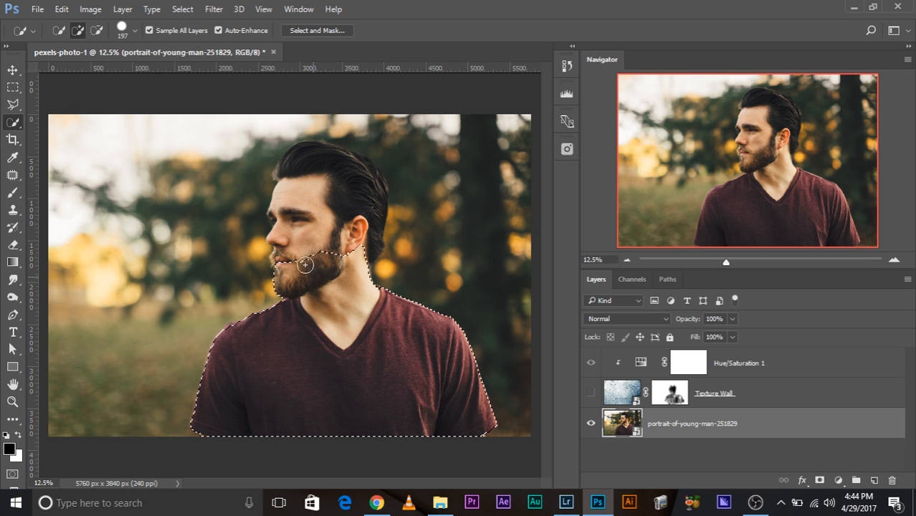
{"action": "left_click_drag", "start_coordinate": [305, 265], "coordinate": [347, 169]}
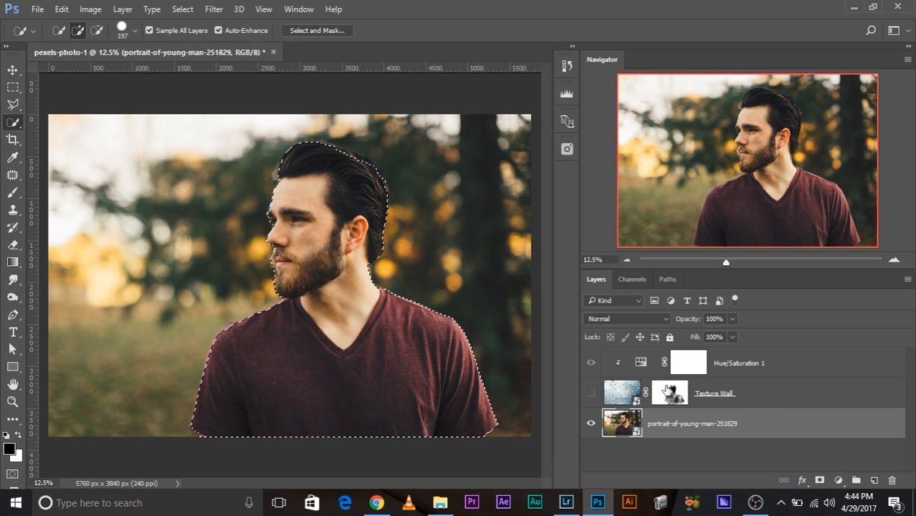
{"action": "left_click", "coordinate": [667, 392]}
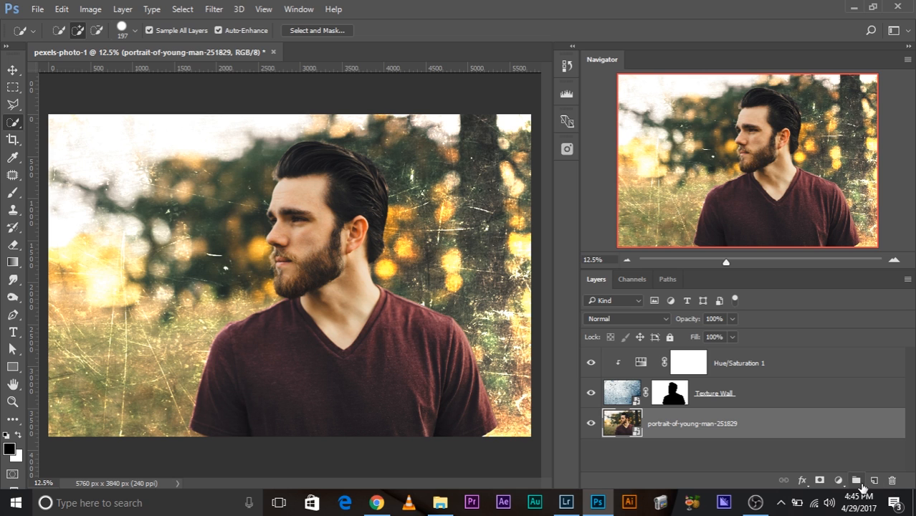
- Add a Curves adjustment layer above the portrait and raise the curve to brighten it
{"action": "left_click", "coordinate": [839, 479]}
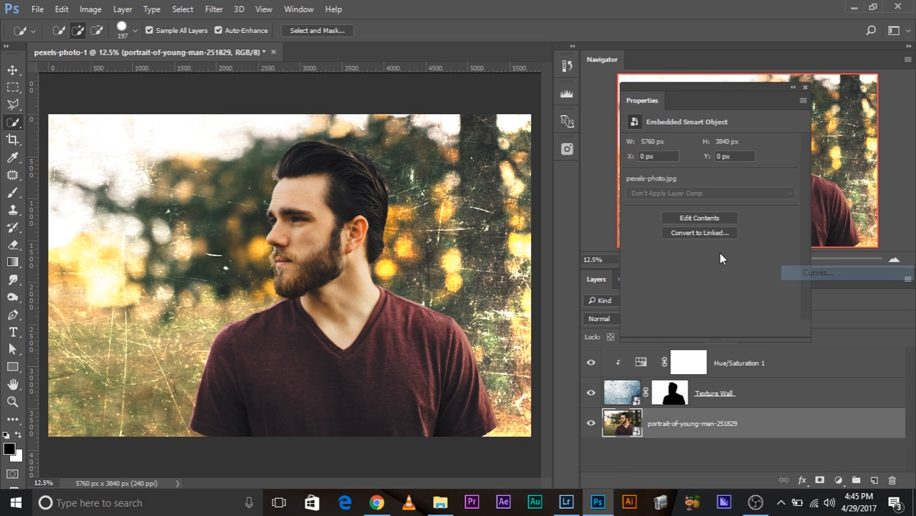
{"action": "left_click", "coordinate": [817, 272]}
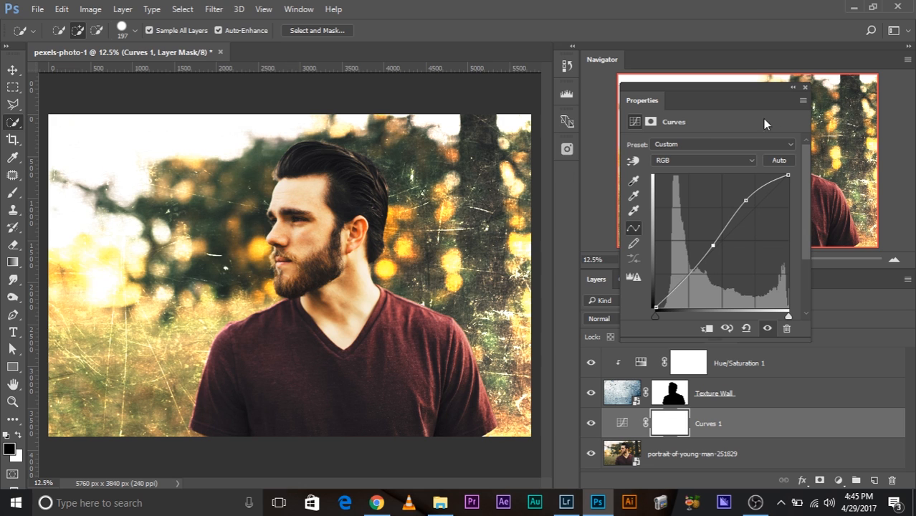
{"action": "left_click", "coordinate": [803, 87]}
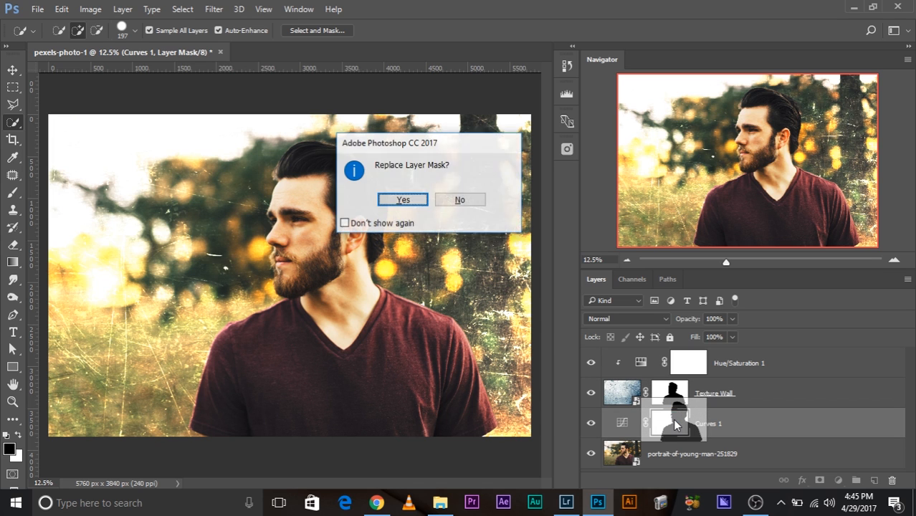
- Replace the Curves mask with the man's mask and invert it so brightening hits only him
{"action": "left_click", "coordinate": [401, 199]}
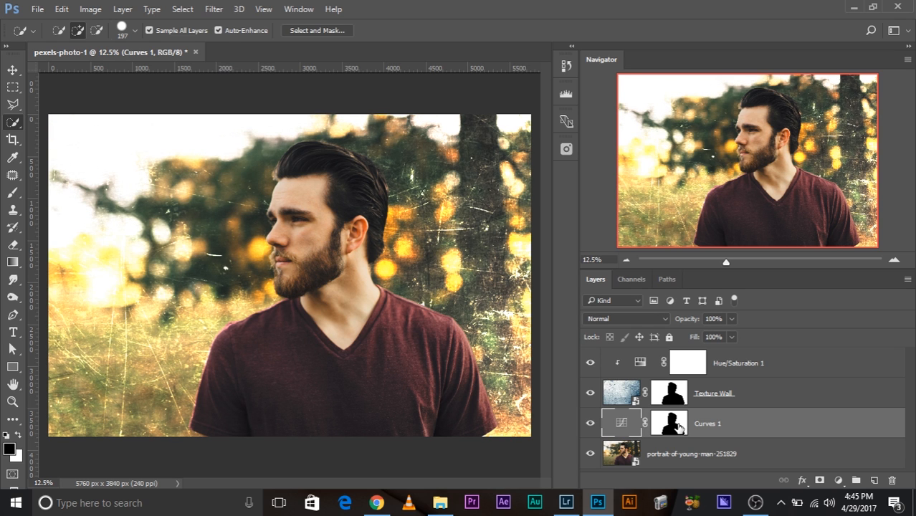
{"action": "left_click", "coordinate": [667, 422]}
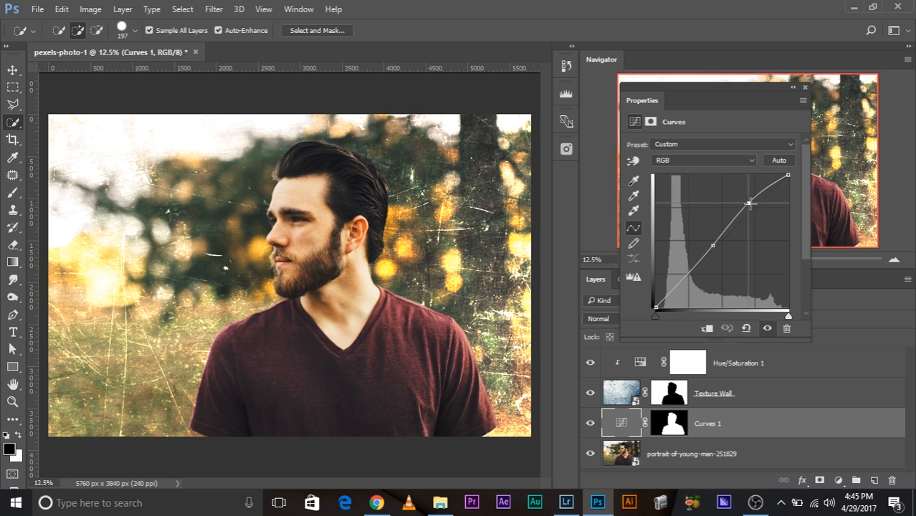
{"action": "left_click", "coordinate": [803, 87]}
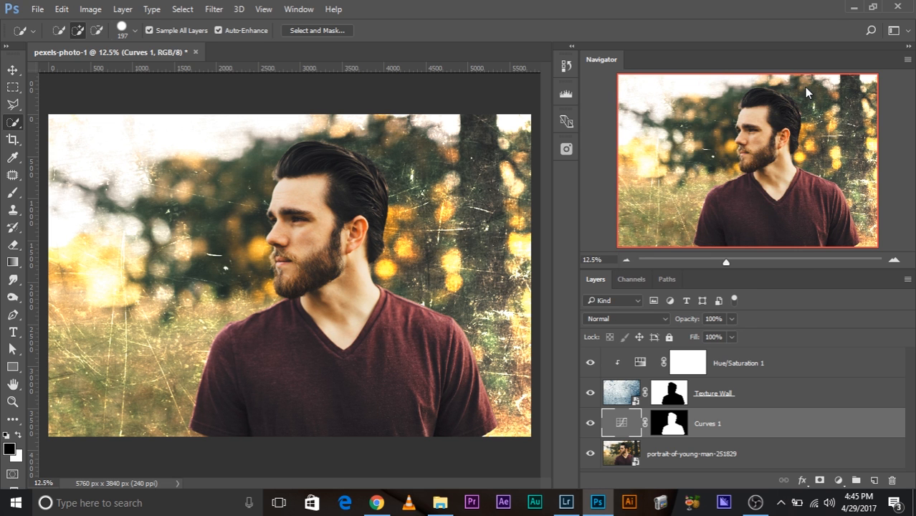